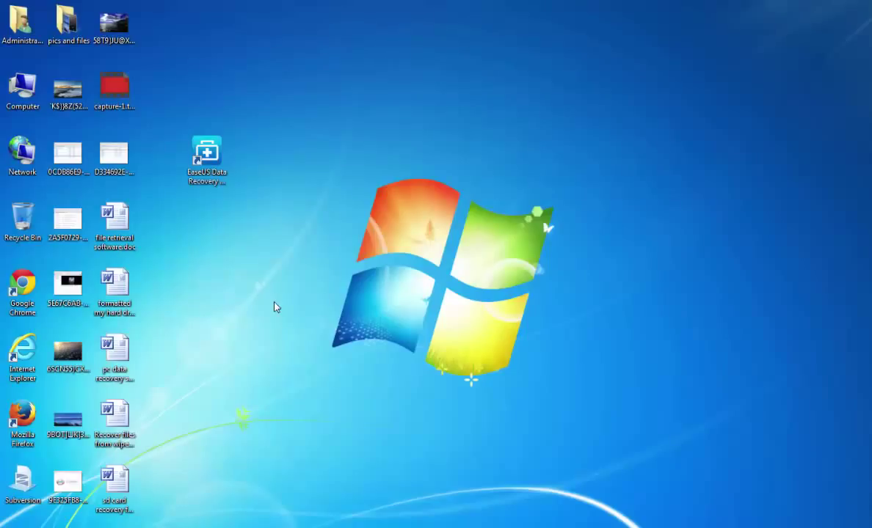
pyautogui.moveTo(216, 269)
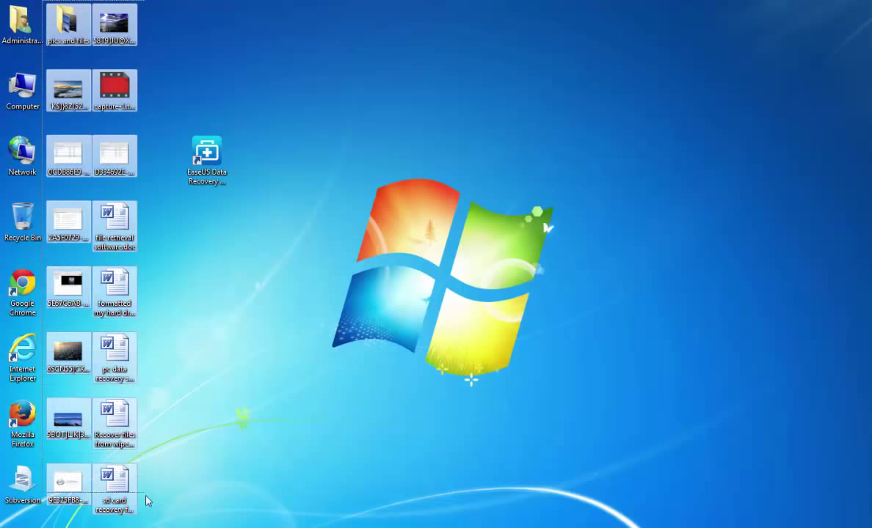
# - Delete the 16 desktop files and folders, confirming the move to the Recycle Bin
pyautogui.press('Delete')
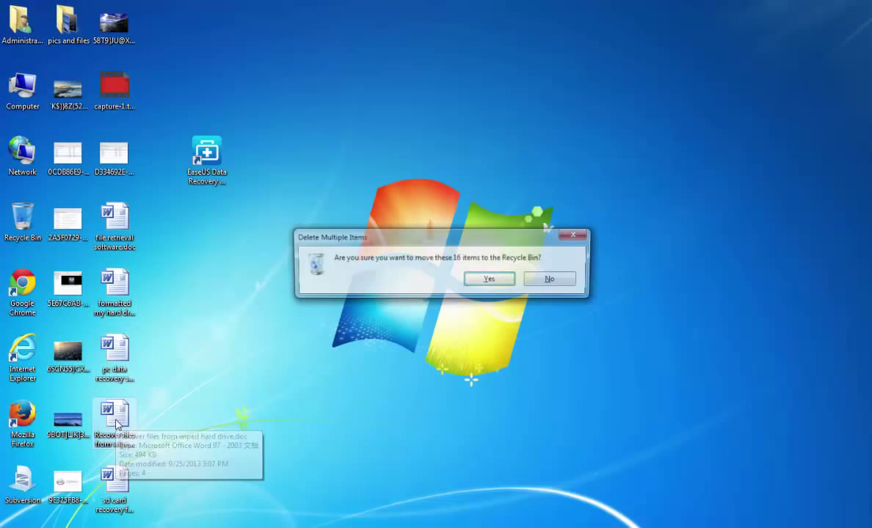
pyautogui.click(489, 278)
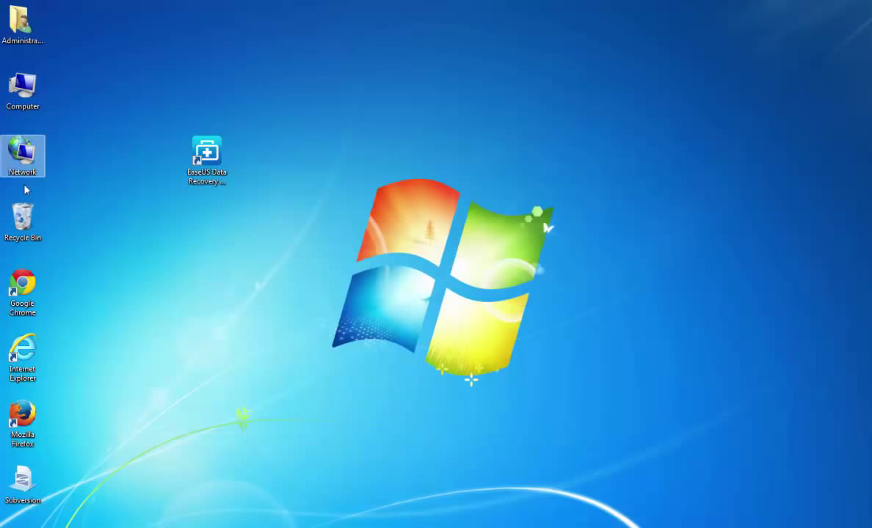
# - Restore the 16 items to the desktop with Undo Delete in the Recycle Bin, then delete them again
pyautogui.doubleClick(23, 213)
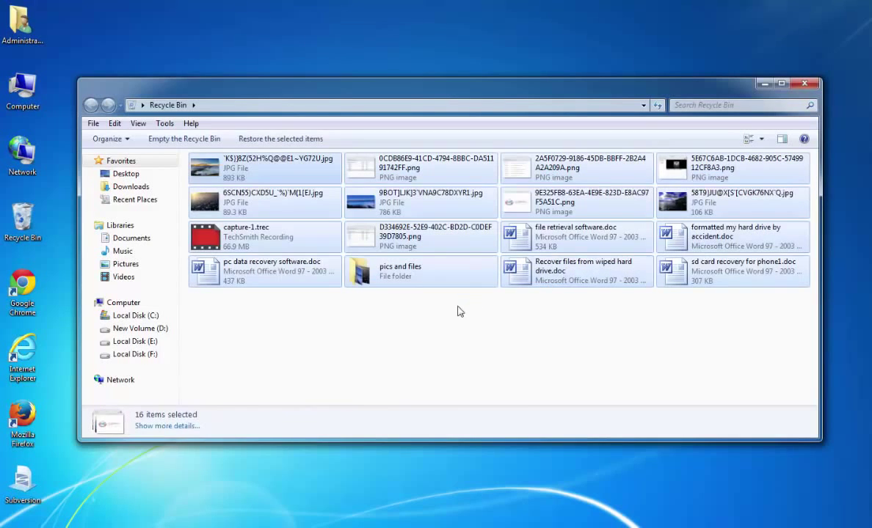
pyautogui.click(319, 328)
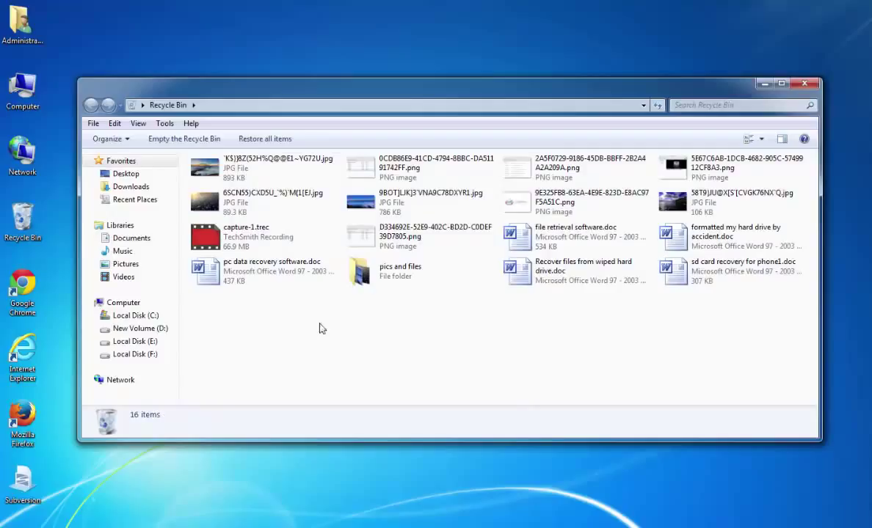
pyautogui.moveTo(418, 322)
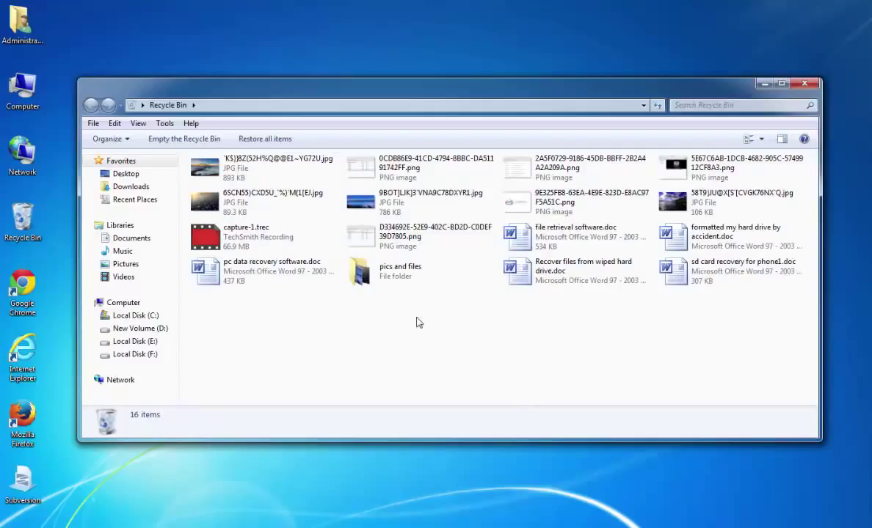
pyautogui.rightClick(419, 322)
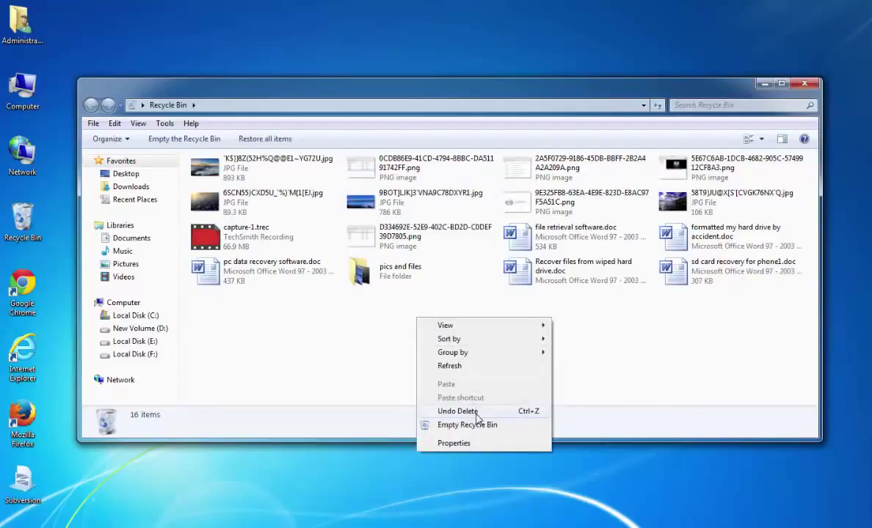
pyautogui.click(467, 424)
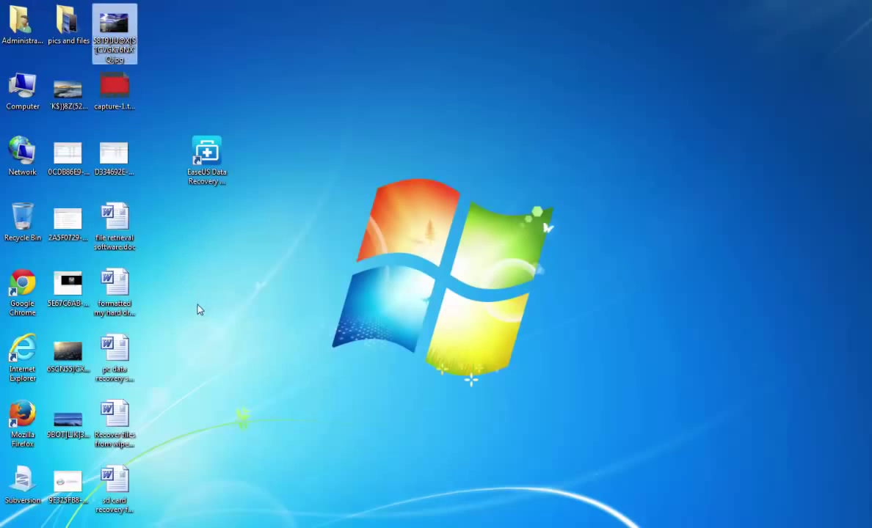
pyautogui.click(68, 22)
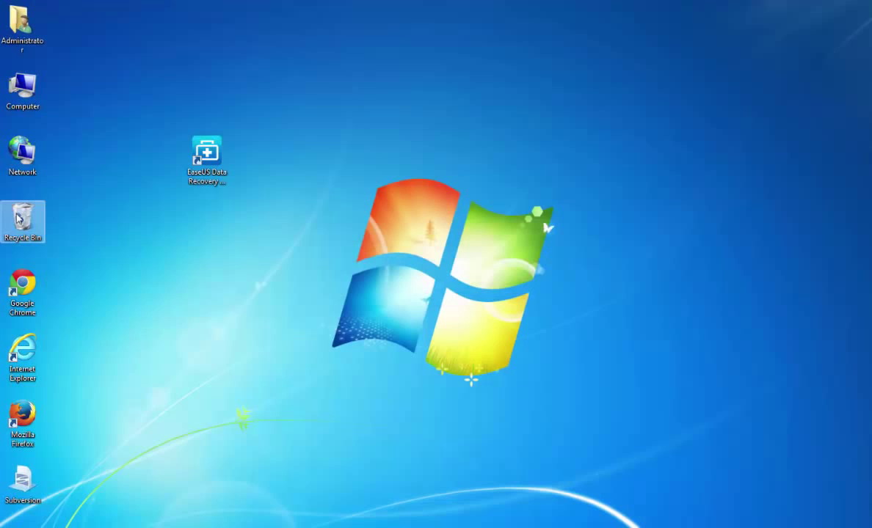
# - Empty the Recycle Bin, confirming permanent deletion of the 16 items, and close the window
pyautogui.doubleClick(23, 222)
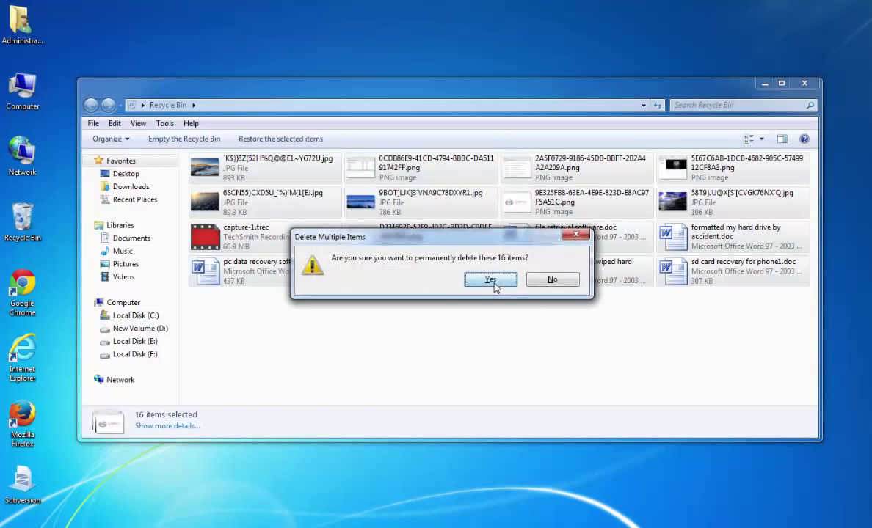
pyautogui.click(490, 280)
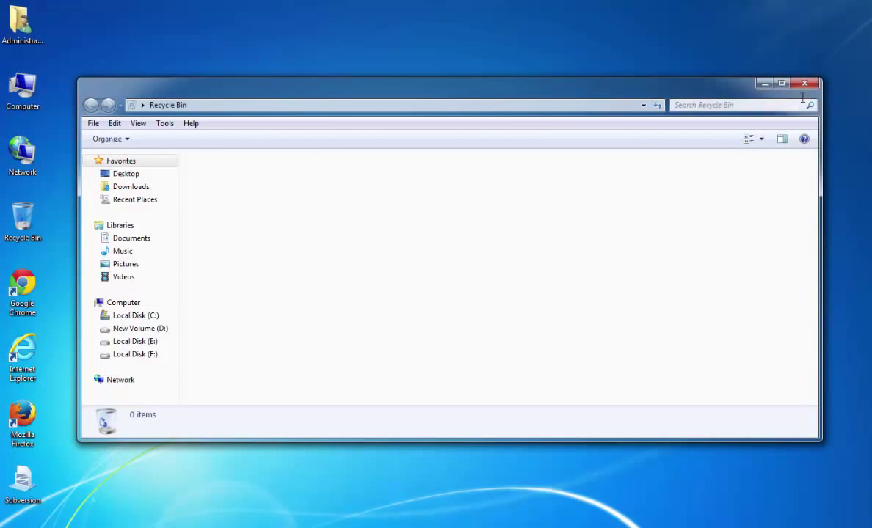
pyautogui.click(805, 83)
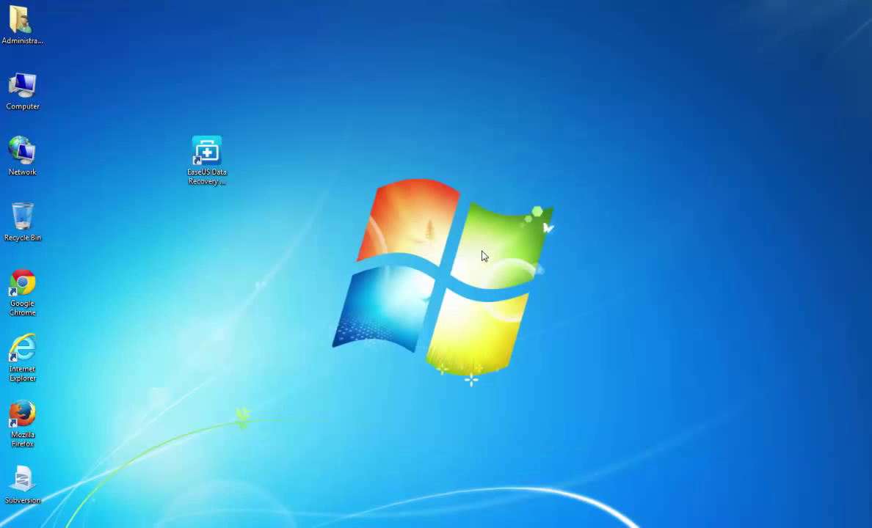
pyautogui.moveTo(266, 265)
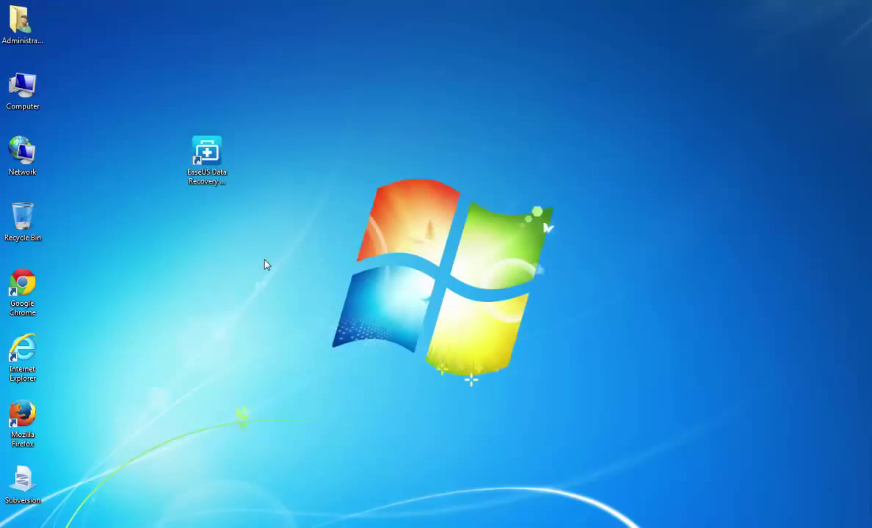
pyautogui.click(207, 154)
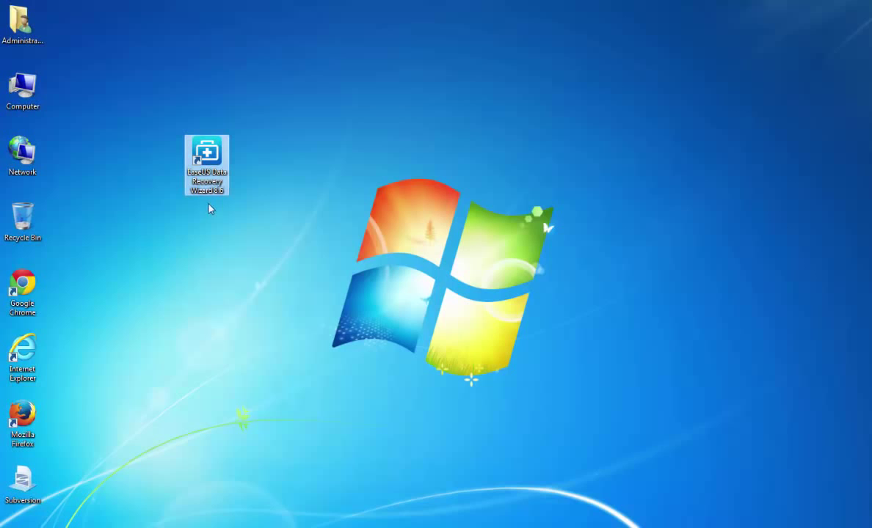
pyautogui.moveTo(208, 199)
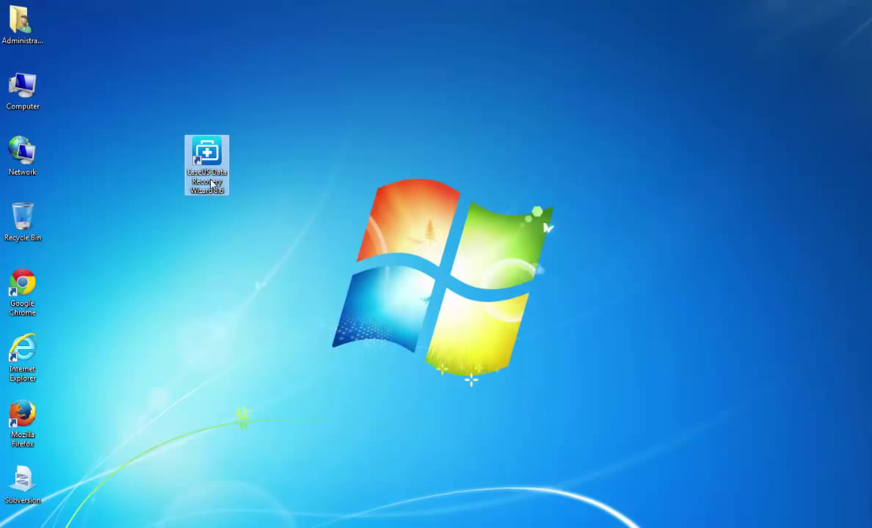
# - Launch EaseUS Data Recovery Wizard and re-check All File Types
pyautogui.doubleClick(206, 163)
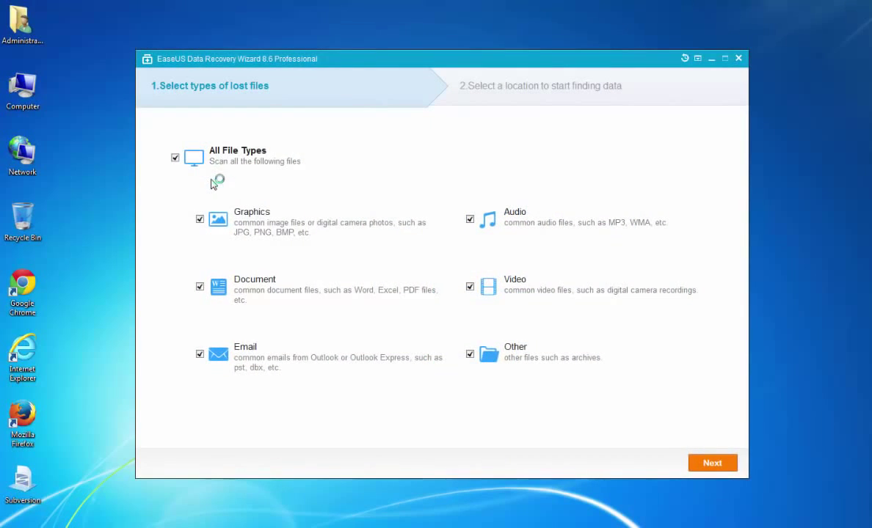
pyautogui.moveTo(318, 201)
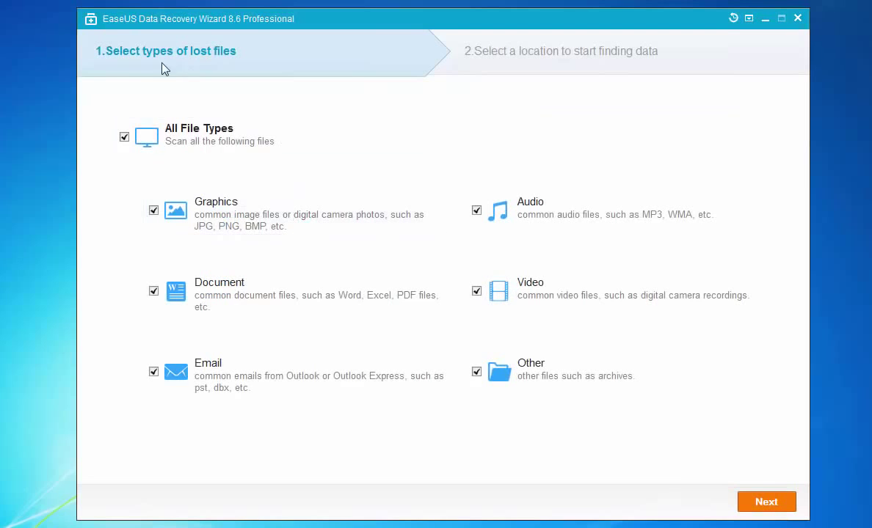
pyautogui.moveTo(286, 31)
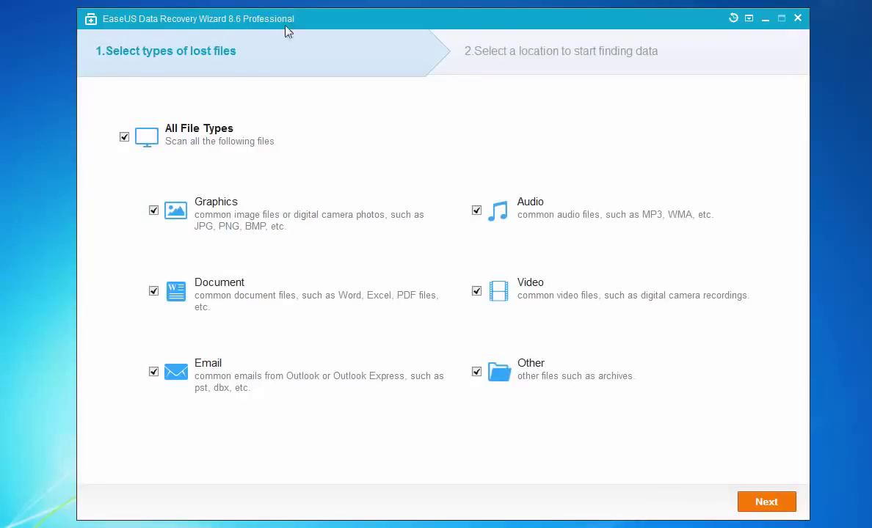
pyautogui.moveTo(223, 71)
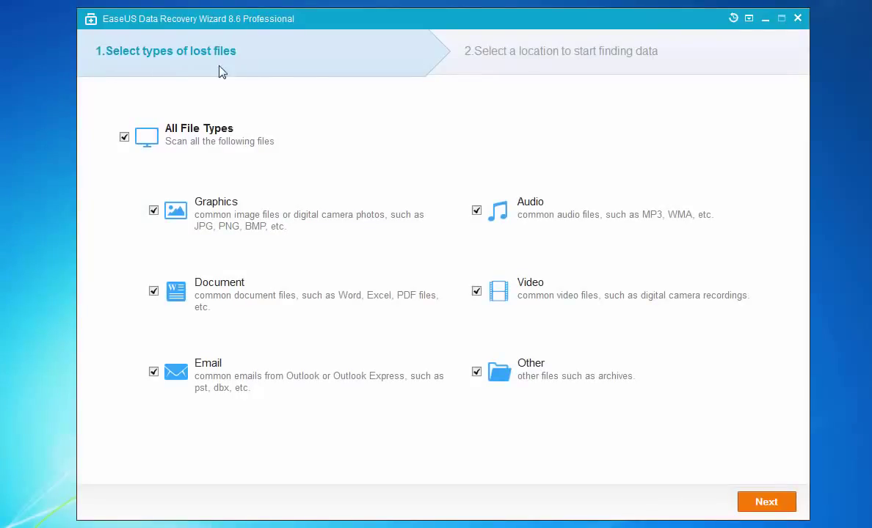
pyautogui.click(124, 137)
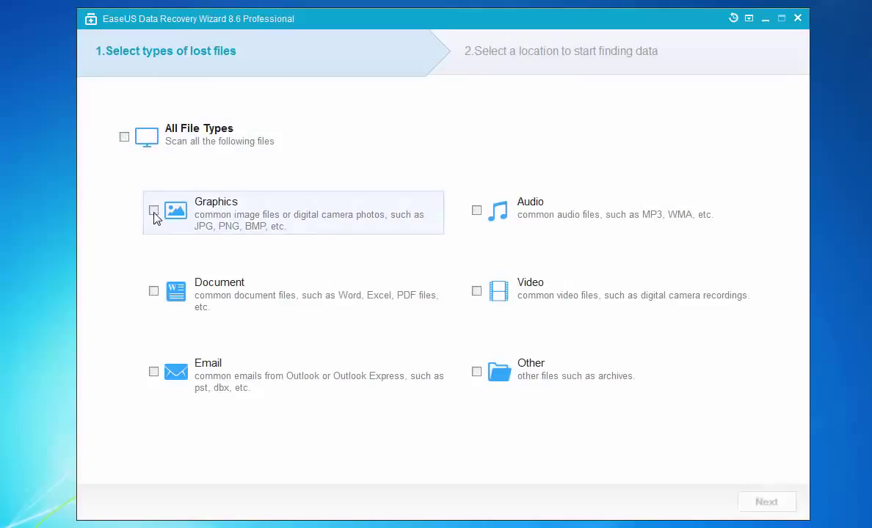
pyautogui.click(153, 211)
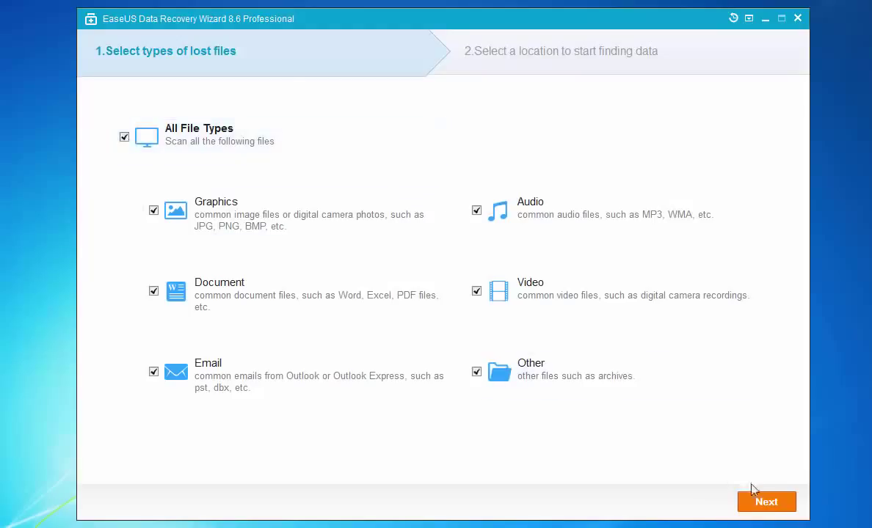
# - Advance to the location step and select Local Disk (C:) under Hard Disk Drives
pyautogui.click(767, 502)
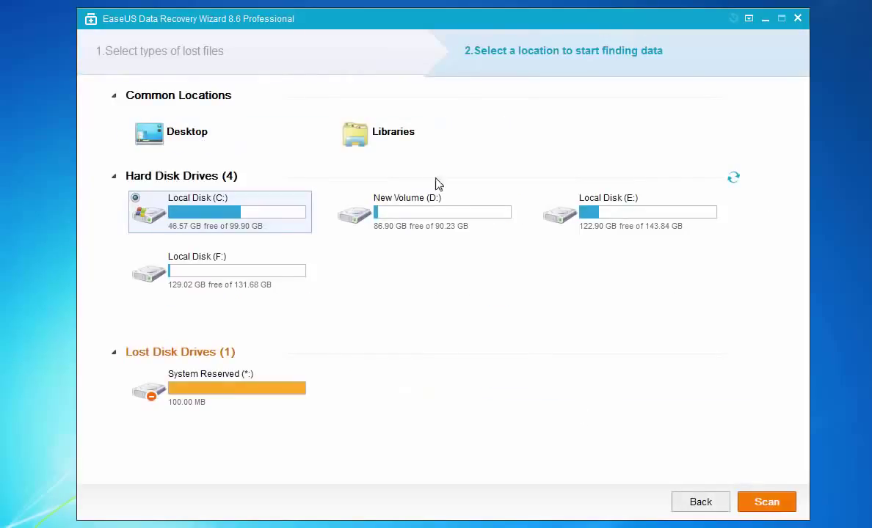
pyautogui.moveTo(472, 359)
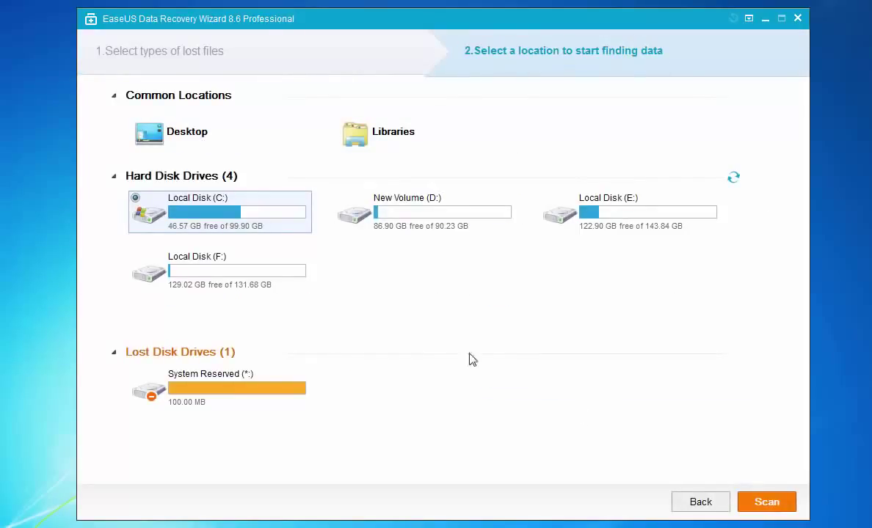
pyautogui.moveTo(462, 360)
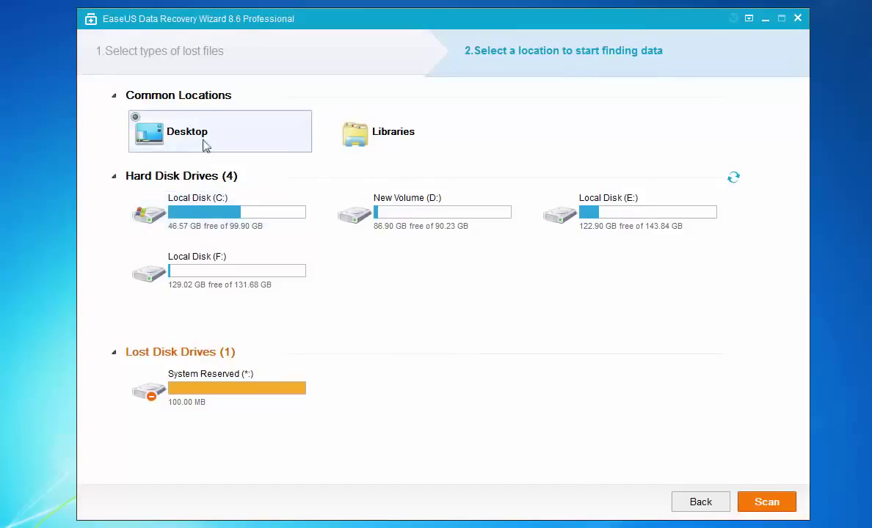
pyautogui.click(218, 212)
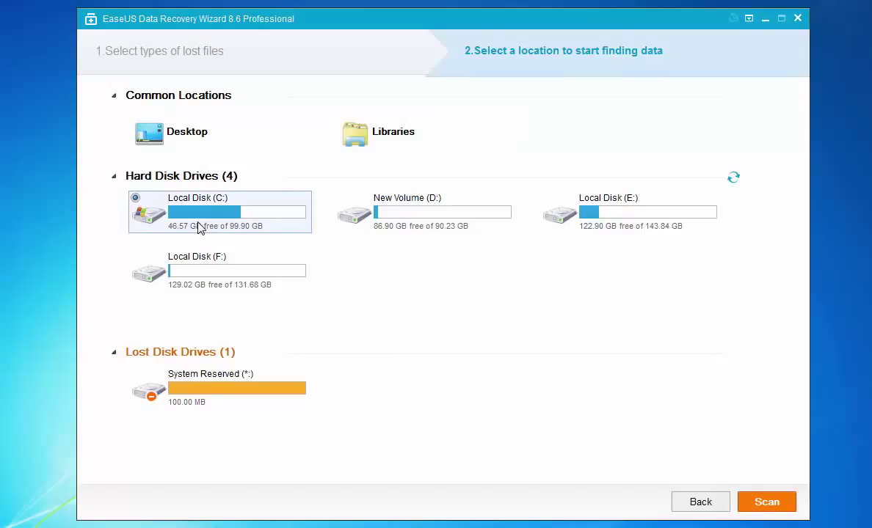
pyautogui.moveTo(766, 502)
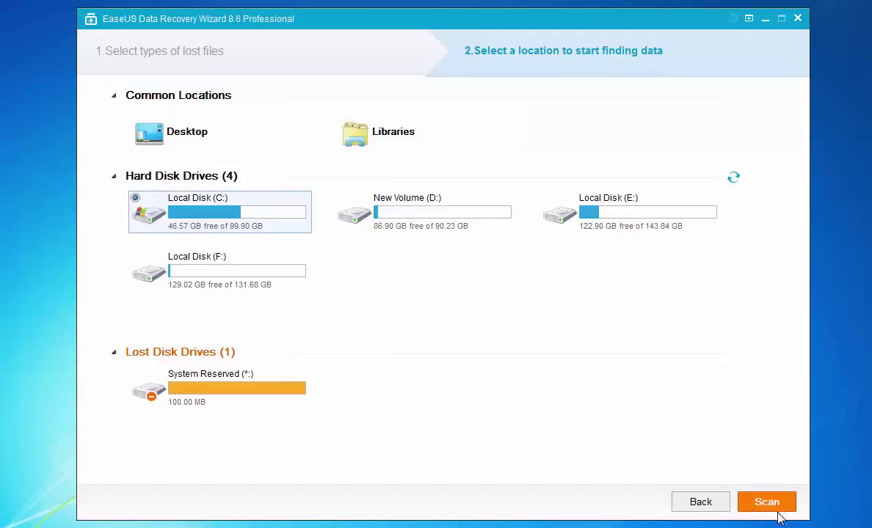
# - Scan Local Disk (C:), finding 20,457 files, and dismiss the Deep Scan notice
pyautogui.click(767, 502)
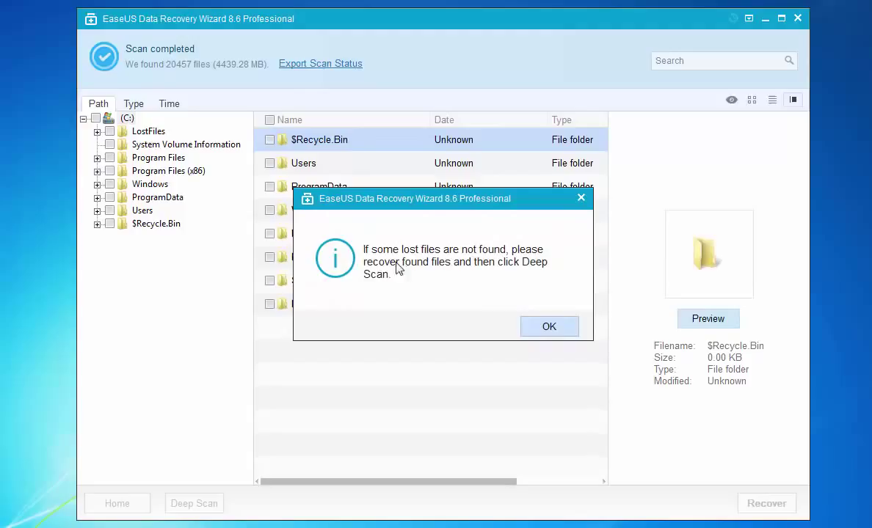
pyautogui.moveTo(481, 262)
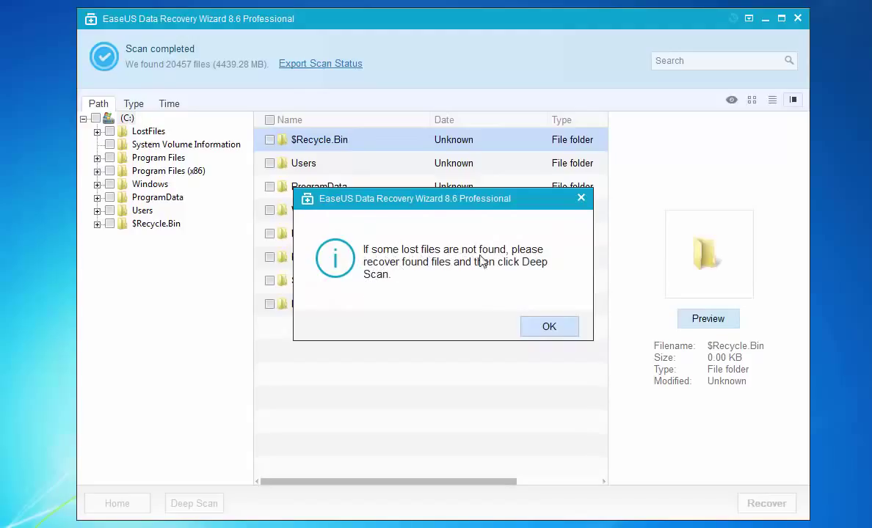
pyautogui.moveTo(395, 275)
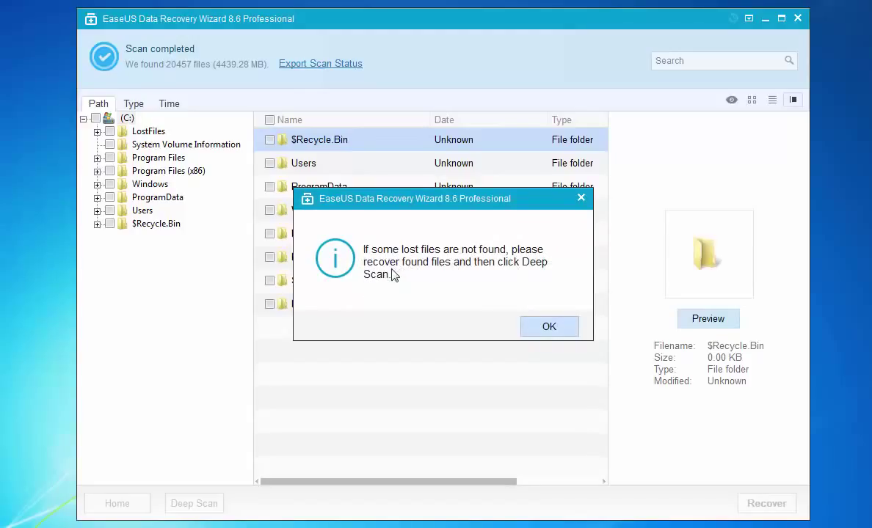
pyautogui.moveTo(521, 274)
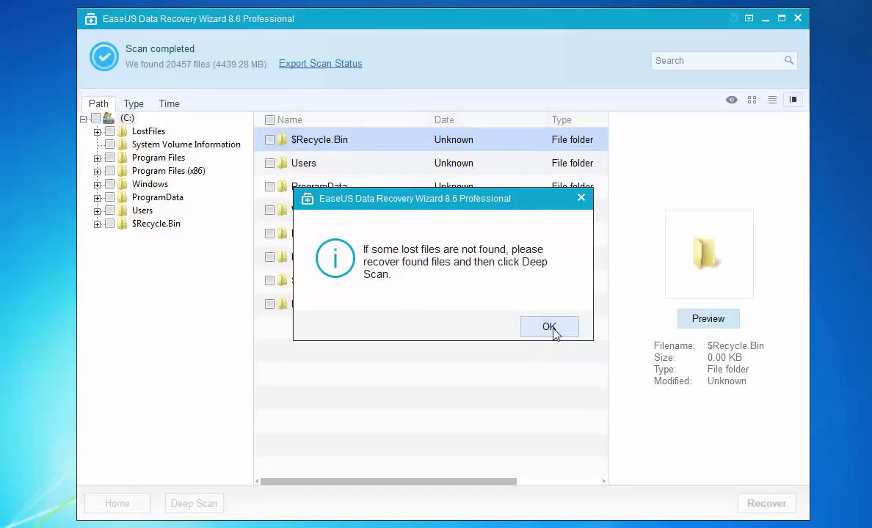
pyautogui.click(549, 326)
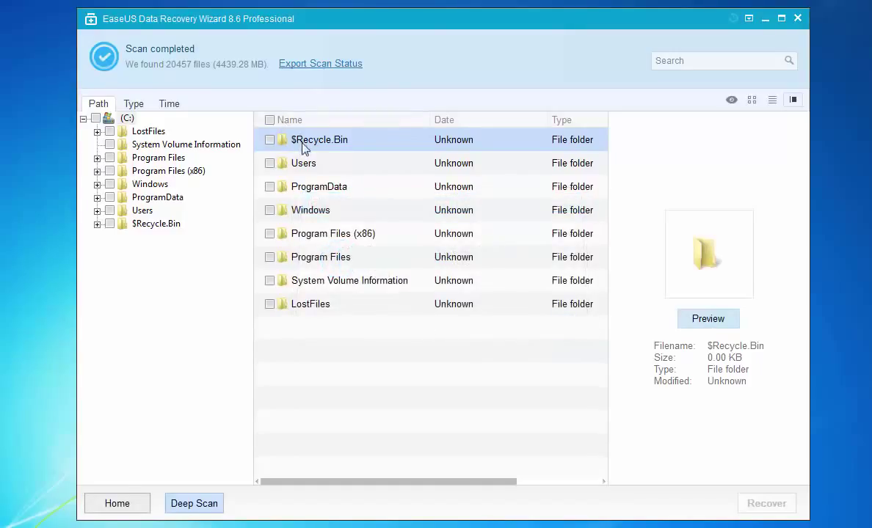
pyautogui.moveTo(238, 212)
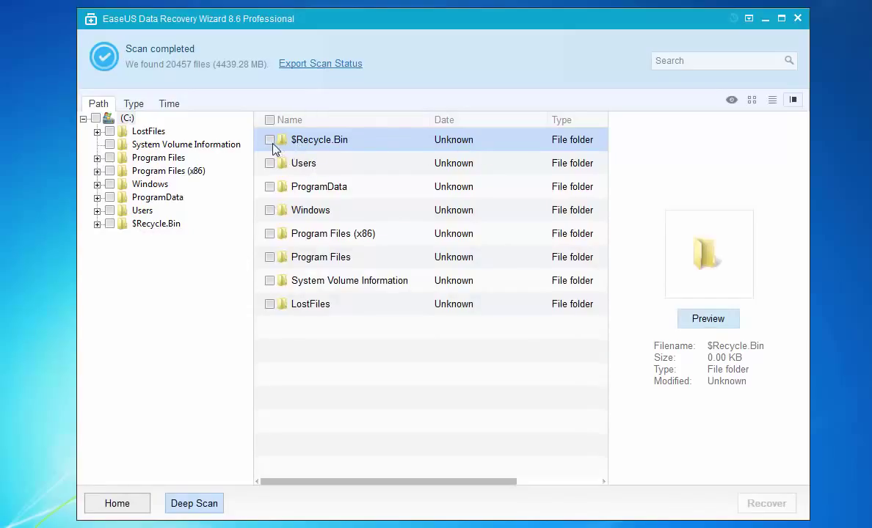
# - Mark $Recycle.Bin's 113 files and save the recovered files to Local Disk (E:)
pyautogui.click(269, 140)
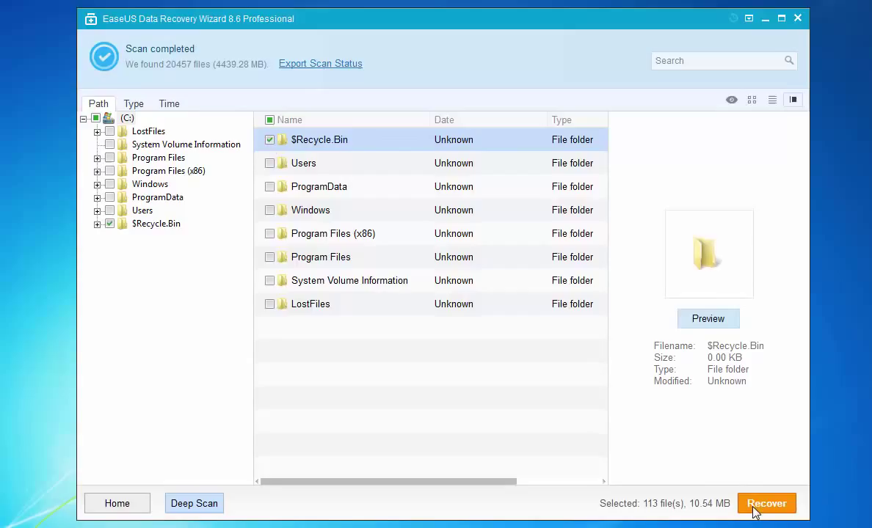
pyautogui.click(766, 504)
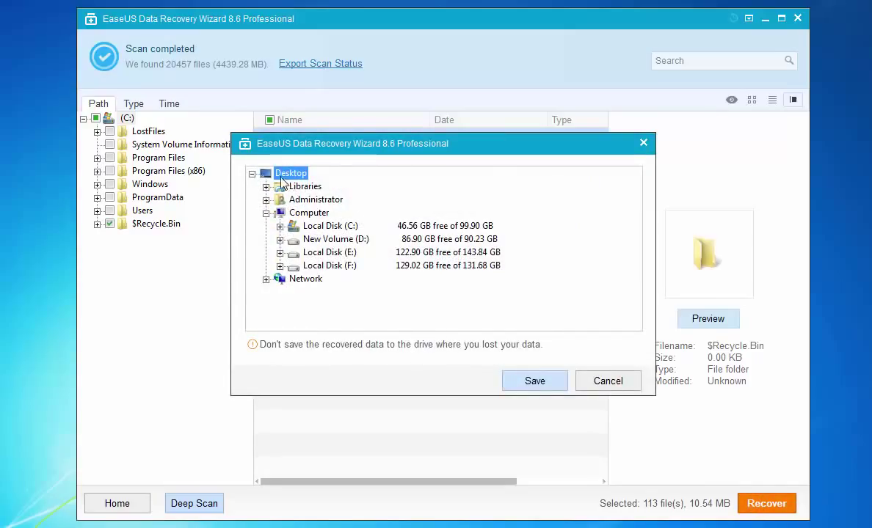
pyautogui.click(309, 212)
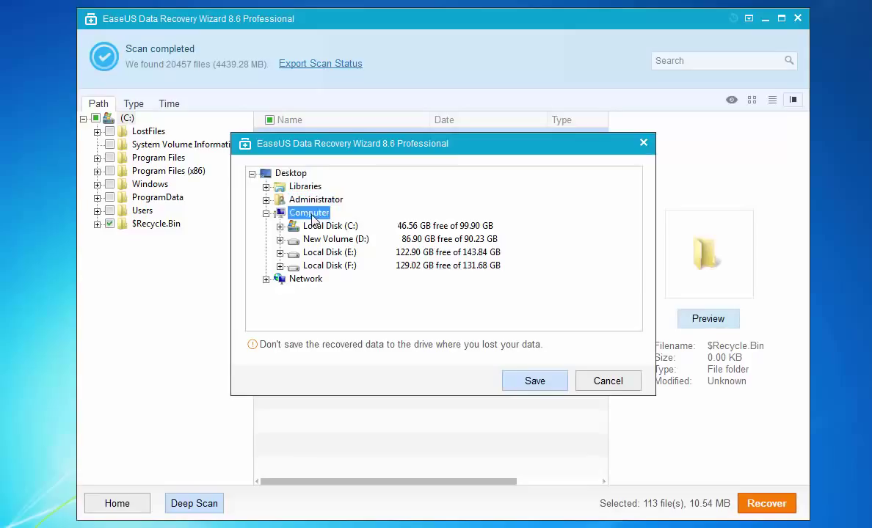
pyautogui.click(329, 252)
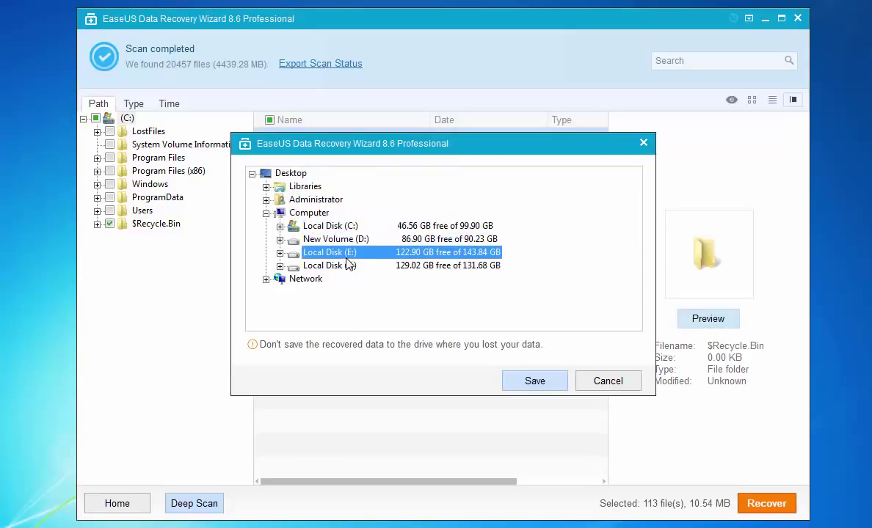
pyautogui.click(330, 226)
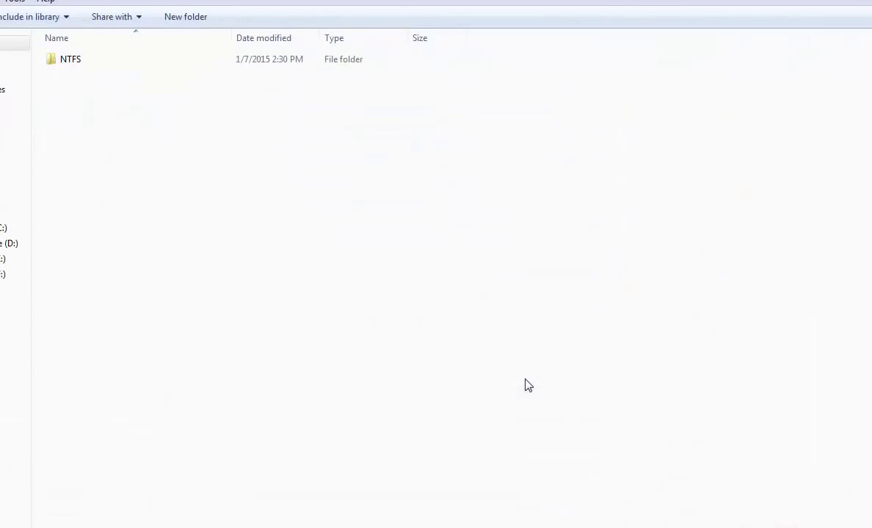
# - Browse into the NTFS $Recycle.Bin user folder on E: and select several recovered pictures
pyautogui.click(70, 59)
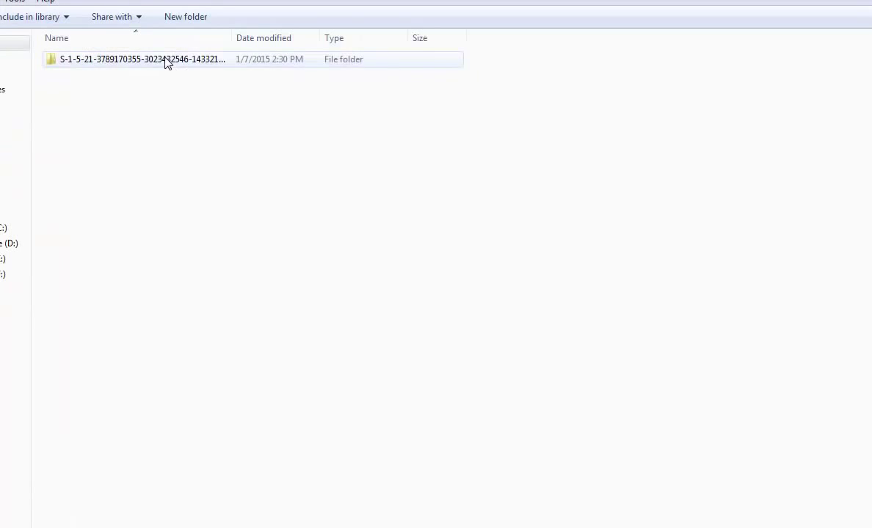
pyautogui.doubleClick(139, 58)
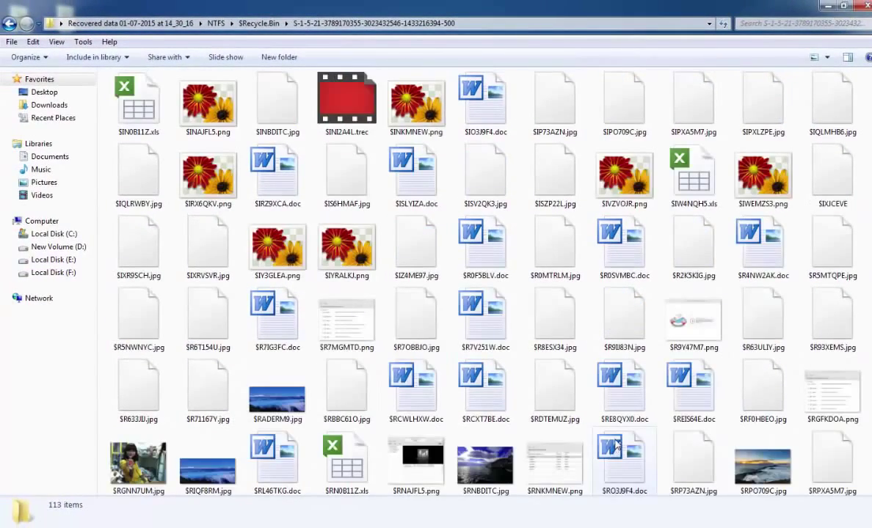
pyautogui.scroll(-3)
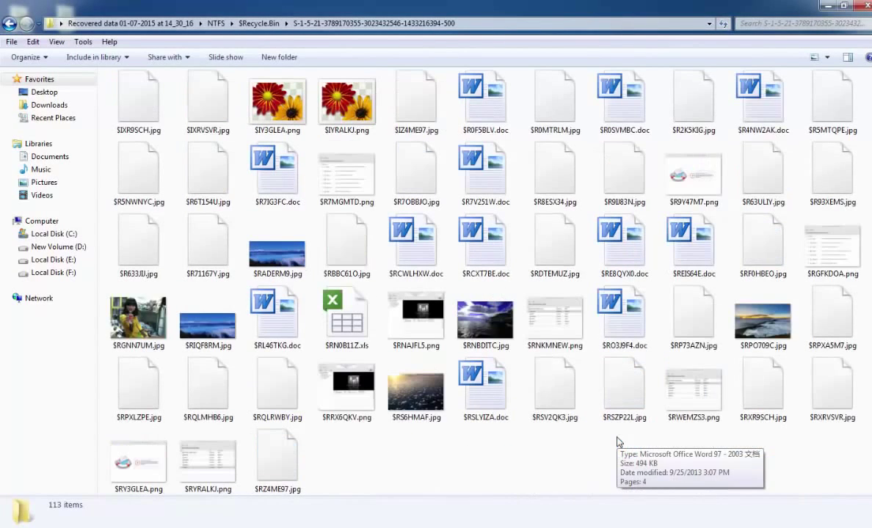
pyautogui.click(208, 316)
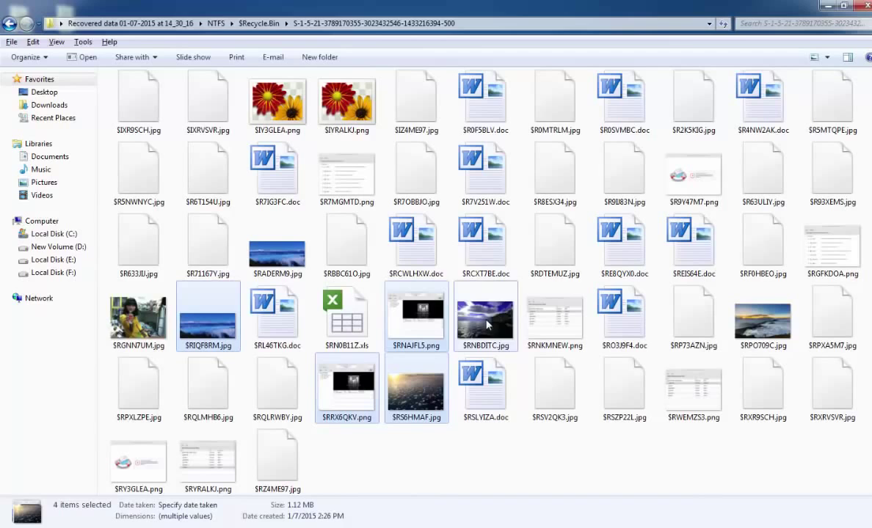
# - View recovered images $RADERM9.jpg, $RPO709C.jpg, $RGFKDOA.png and $RS6HMAF.jpg in Windows Photo Viewer
pyautogui.click(208, 245)
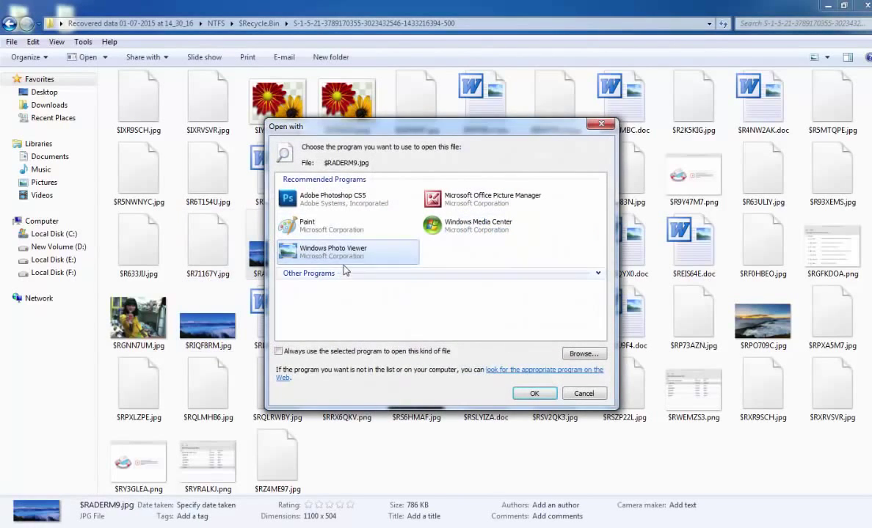
pyautogui.click(535, 394)
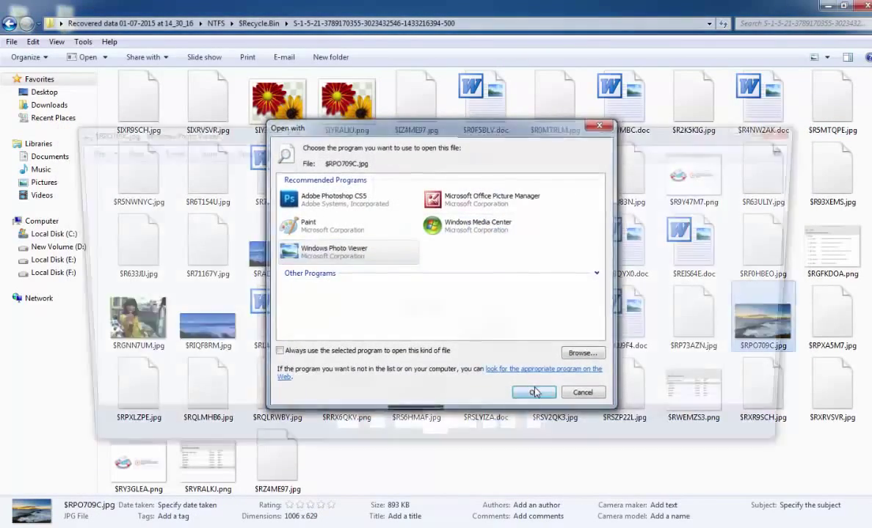
pyautogui.click(533, 392)
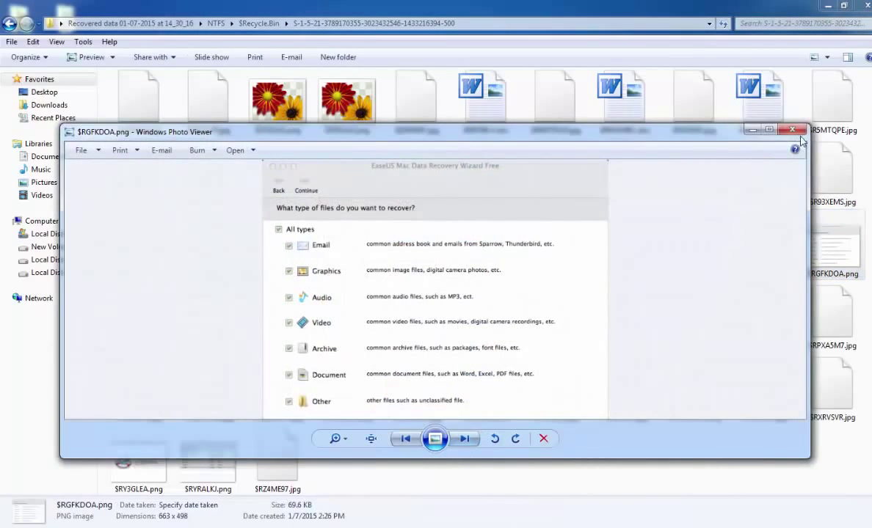
pyautogui.click(793, 130)
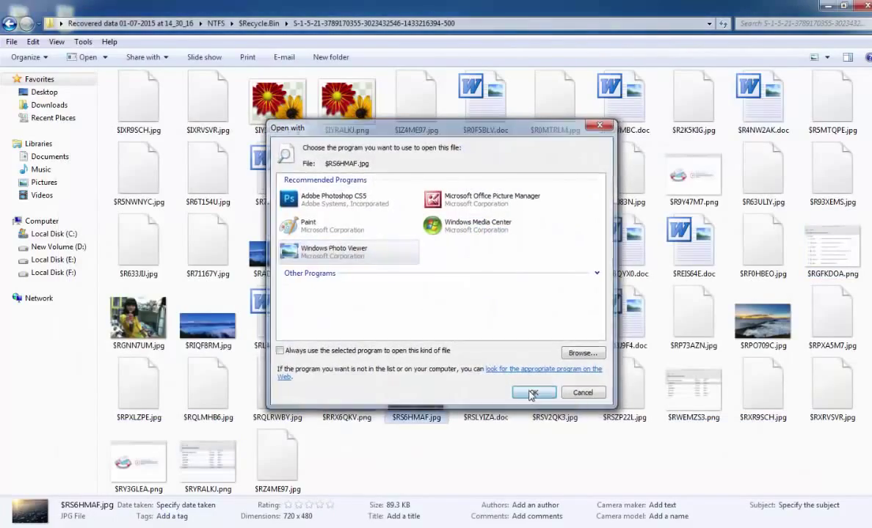
pyautogui.click(532, 392)
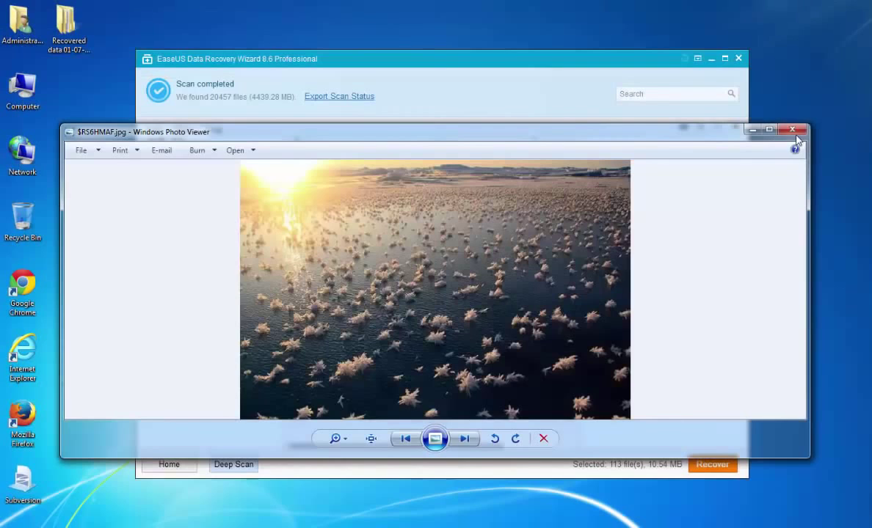
pyautogui.click(793, 130)
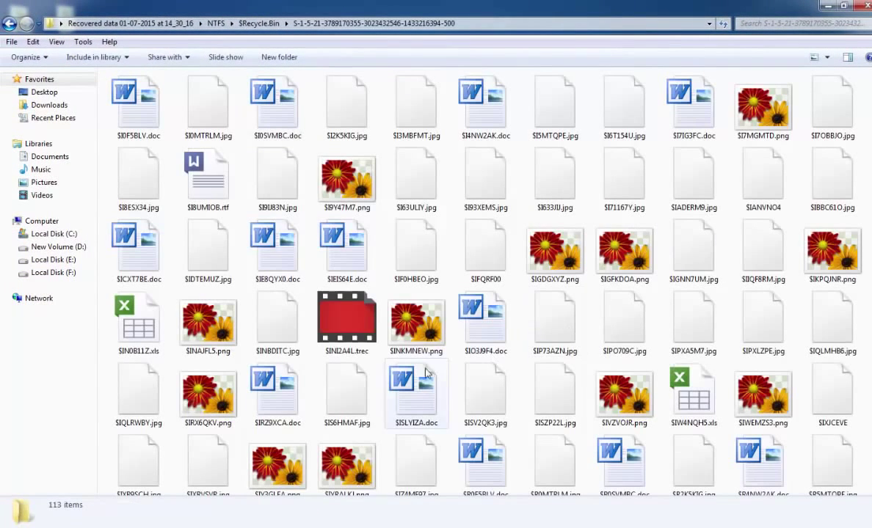
# - Select $IE8QYX0.doc, scroll the recovered files, and dismiss EaseUS's Recovery completed dialog
pyautogui.click(277, 250)
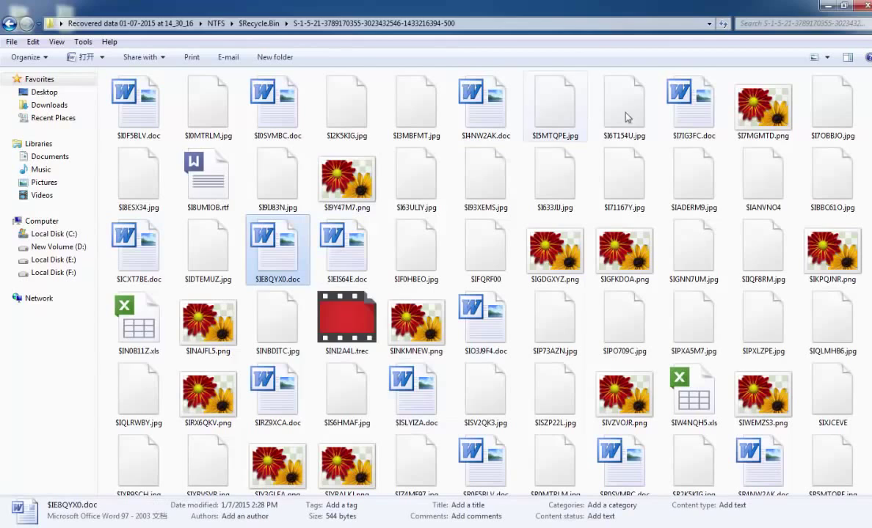
pyautogui.scroll(-3)
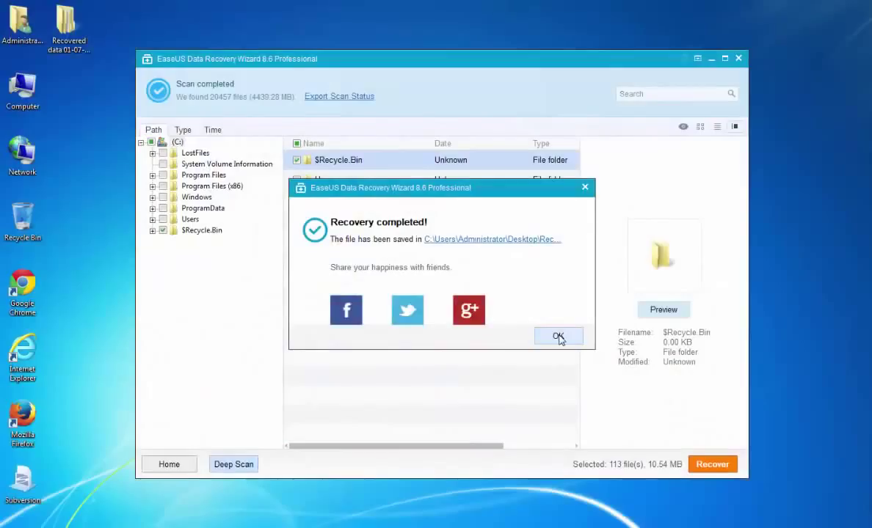
pyautogui.click(558, 336)
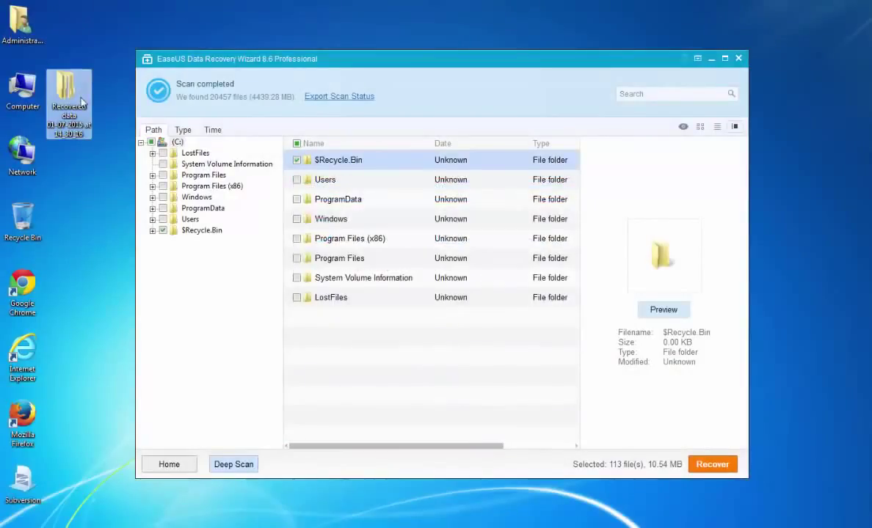
pyautogui.moveTo(645, 373)
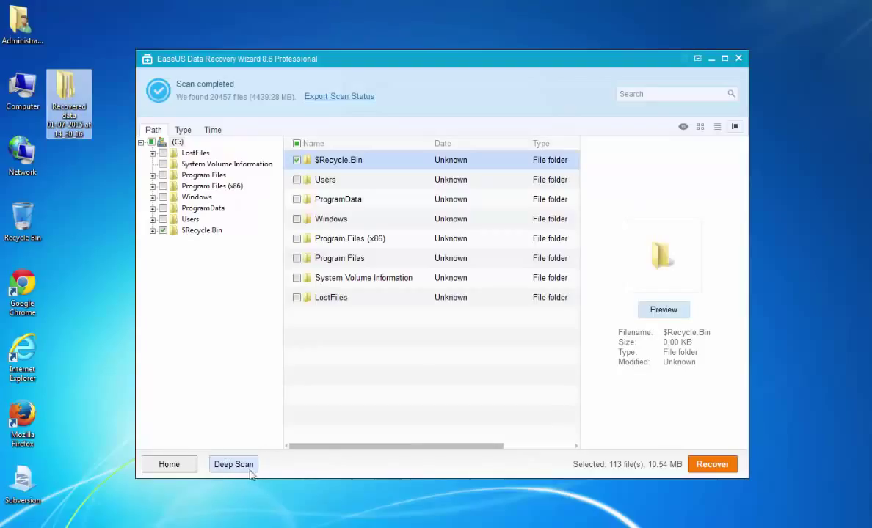
# - Start a deep scan of the drive, then stop it at 1,089 files
pyautogui.click(233, 464)
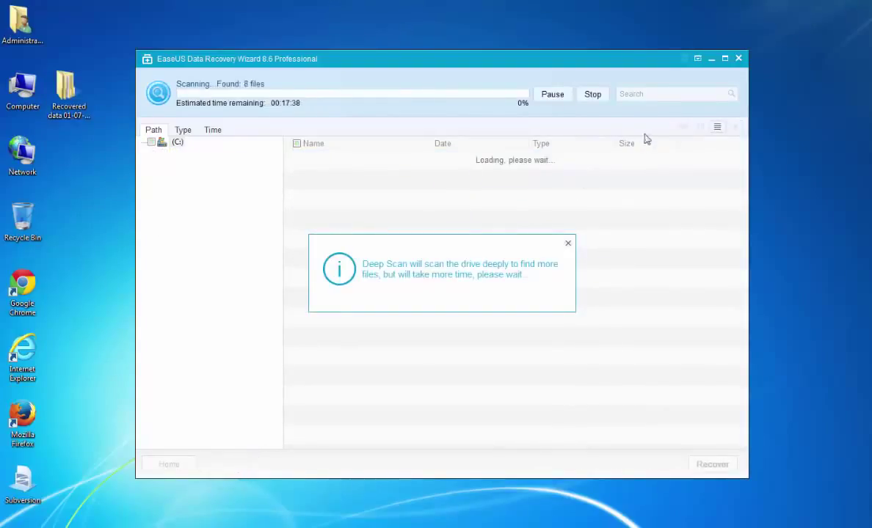
pyautogui.click(592, 94)
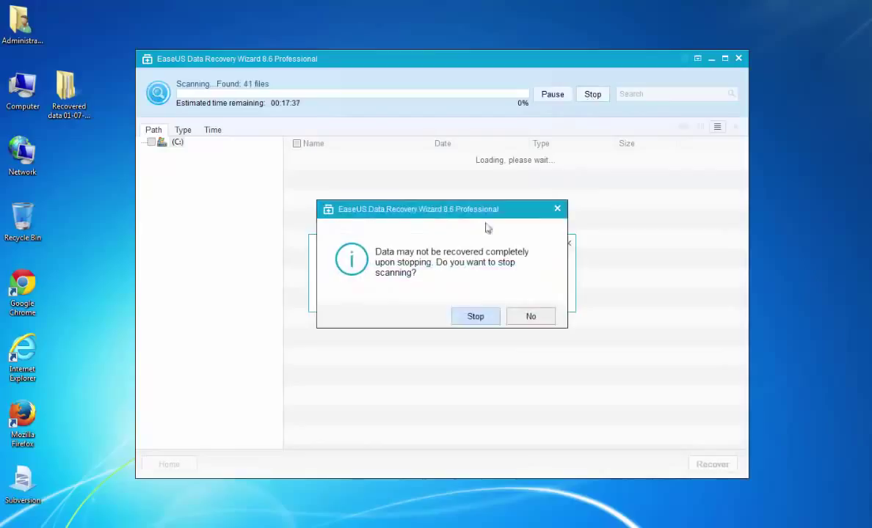
pyautogui.click(475, 316)
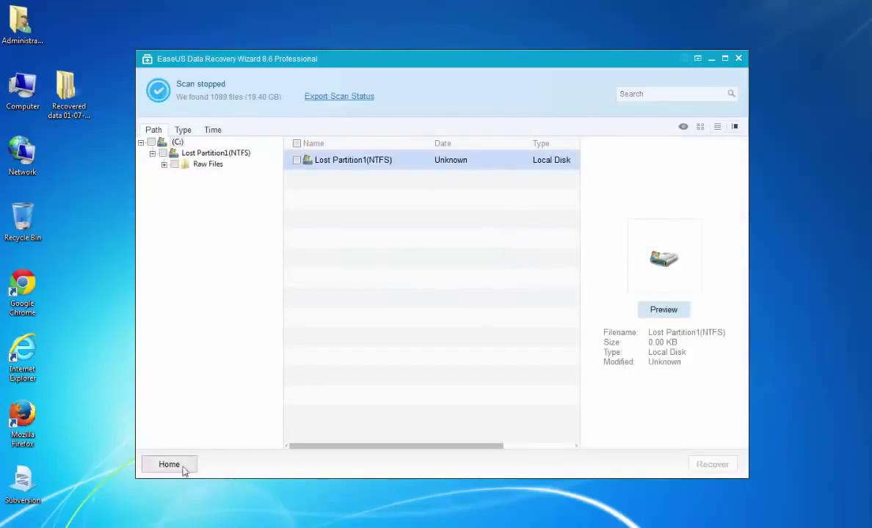
# - Return home without saving the scan status and quit EaseUS Data Recovery Wizard
pyautogui.click(169, 463)
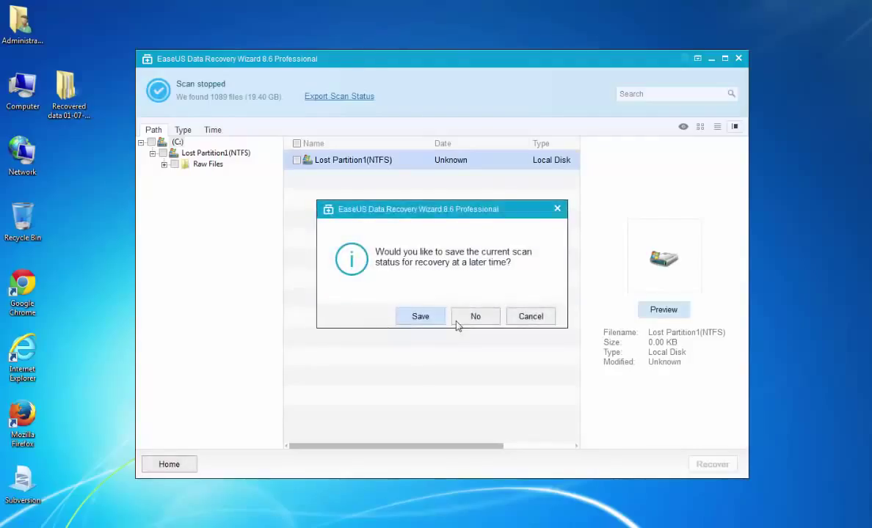
pyautogui.click(475, 316)
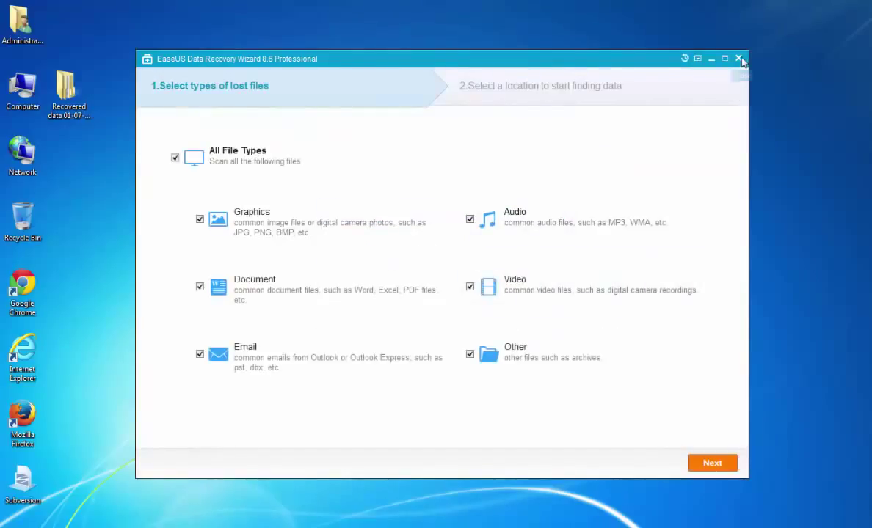
pyautogui.click(740, 58)
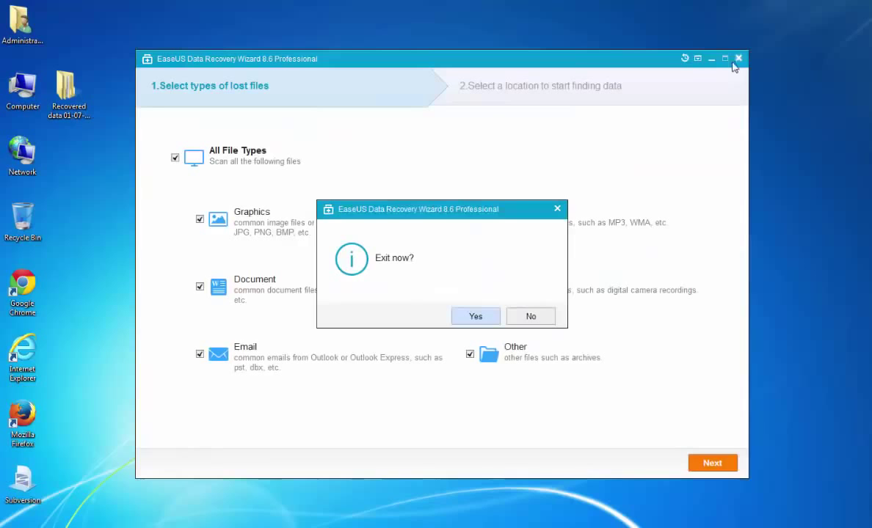
pyautogui.click(475, 317)
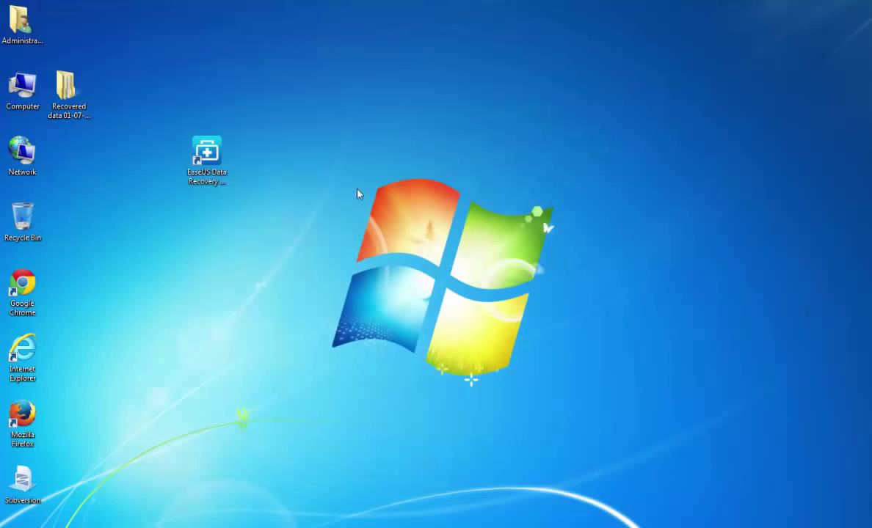
# - Move the desktop's Recovered data folder and open it in Explorer
pyautogui.moveTo(67, 88); pyautogui.dragTo(299, 169)
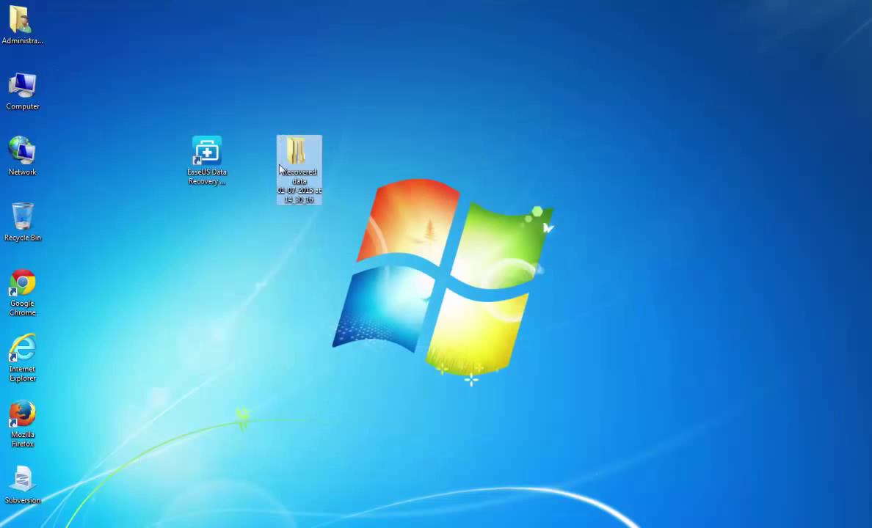
pyautogui.doubleClick(298, 154)
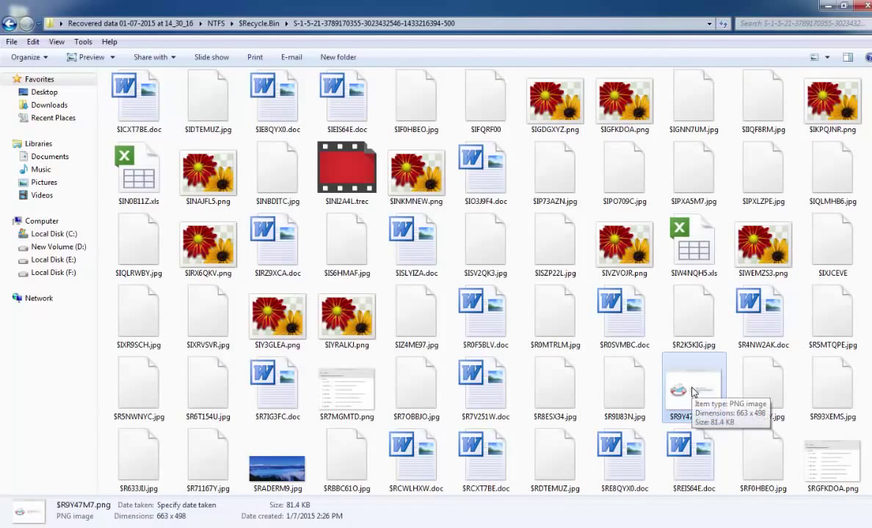
# - View $RADERM9.jpg in Windows Photo Viewer, then close the viewer and the Recovered data folder
pyautogui.doubleClick(694, 389)
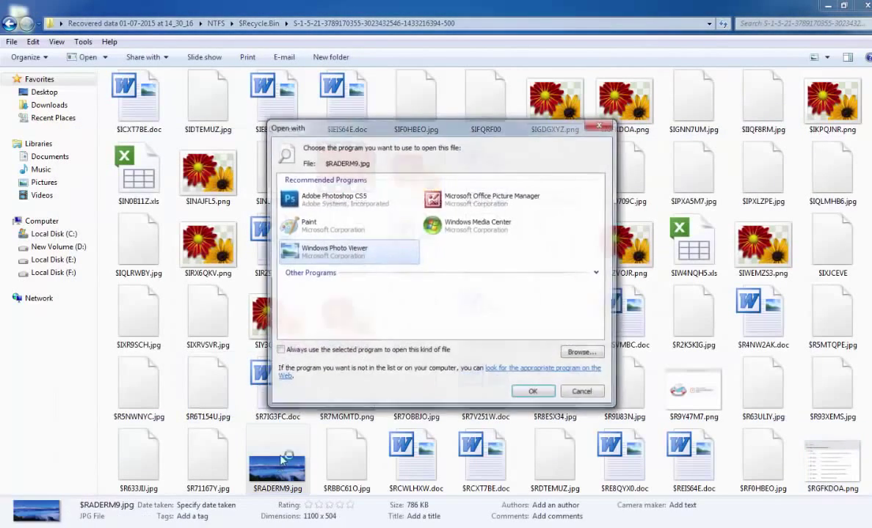
pyautogui.click(533, 390)
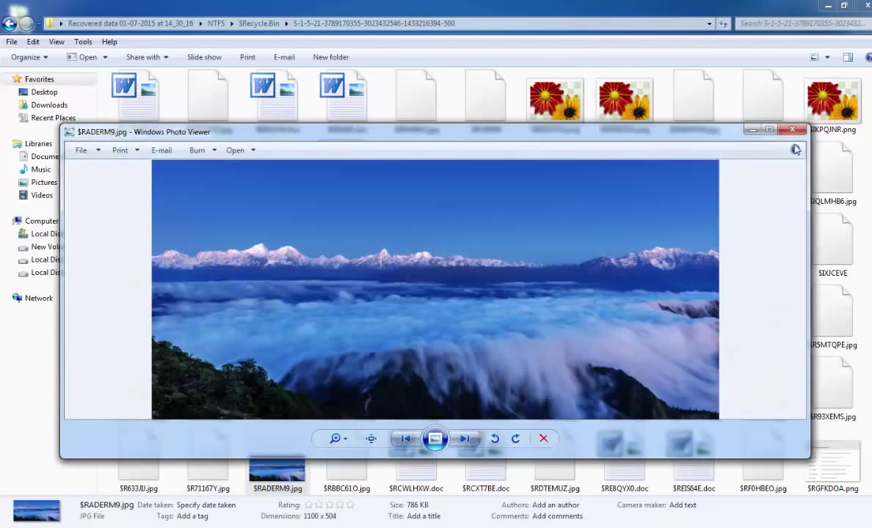
pyautogui.click(793, 129)
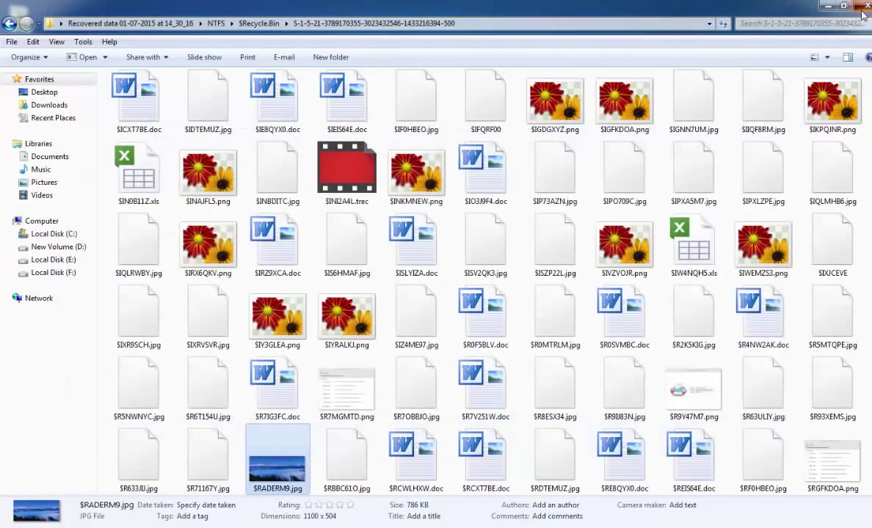
pyautogui.click(863, 6)
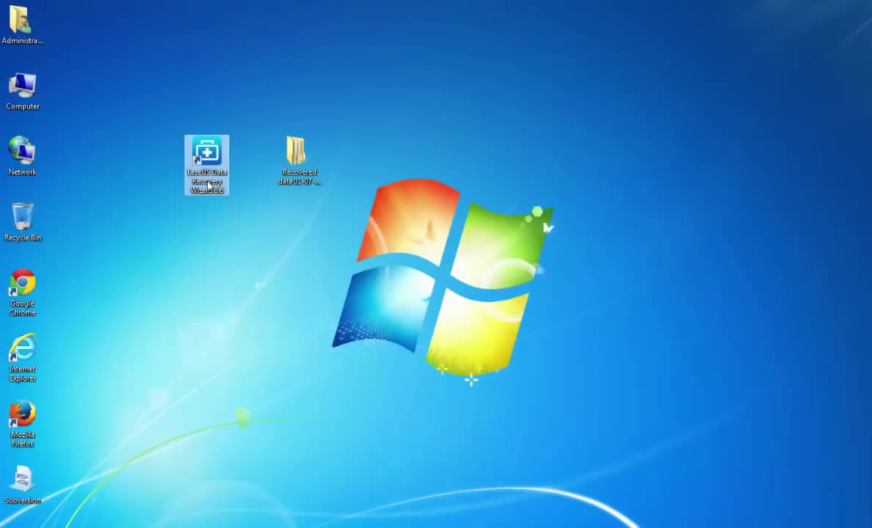